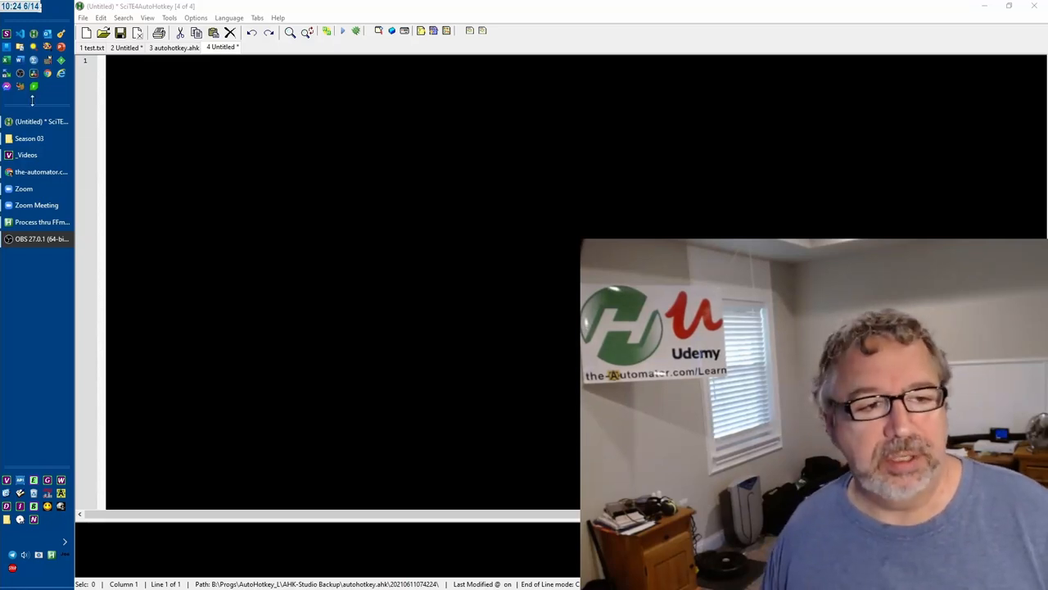
Search the Start menu for 'offic' to find and launch the Office app
click(13, 13)
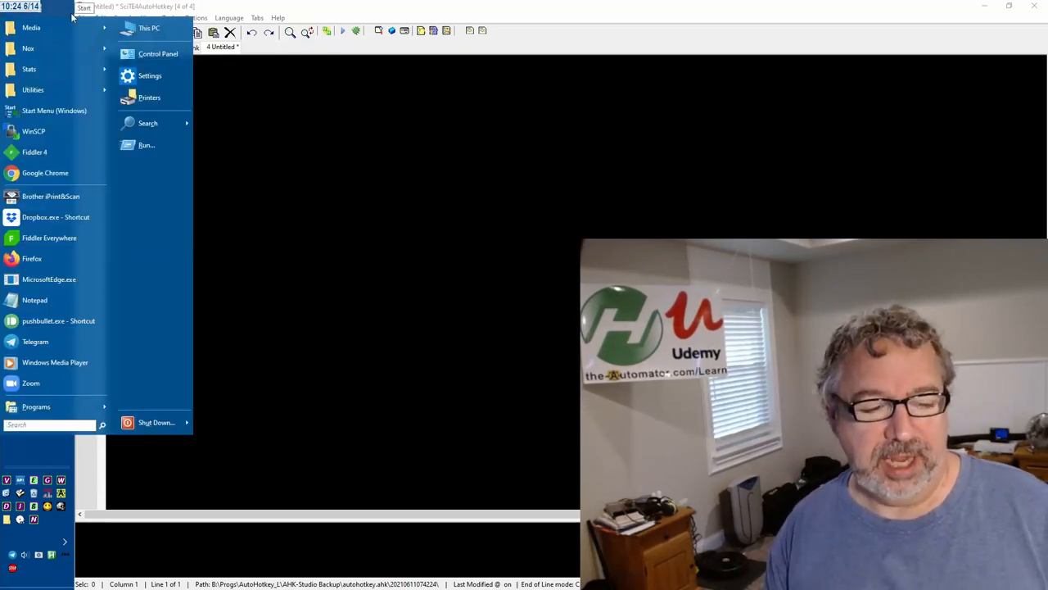
text(offic)
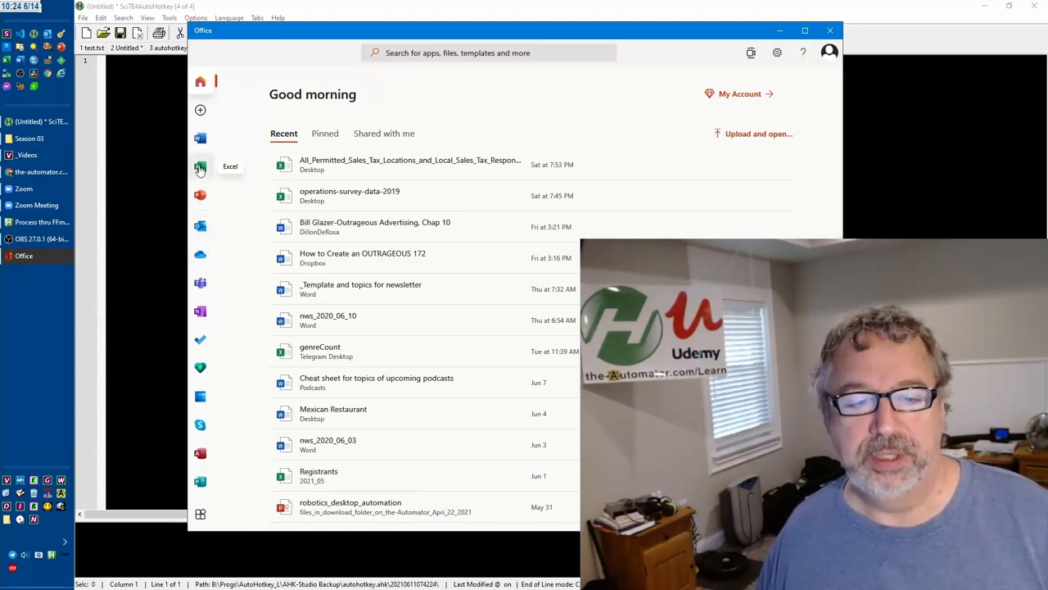
mouse_move(200, 197)
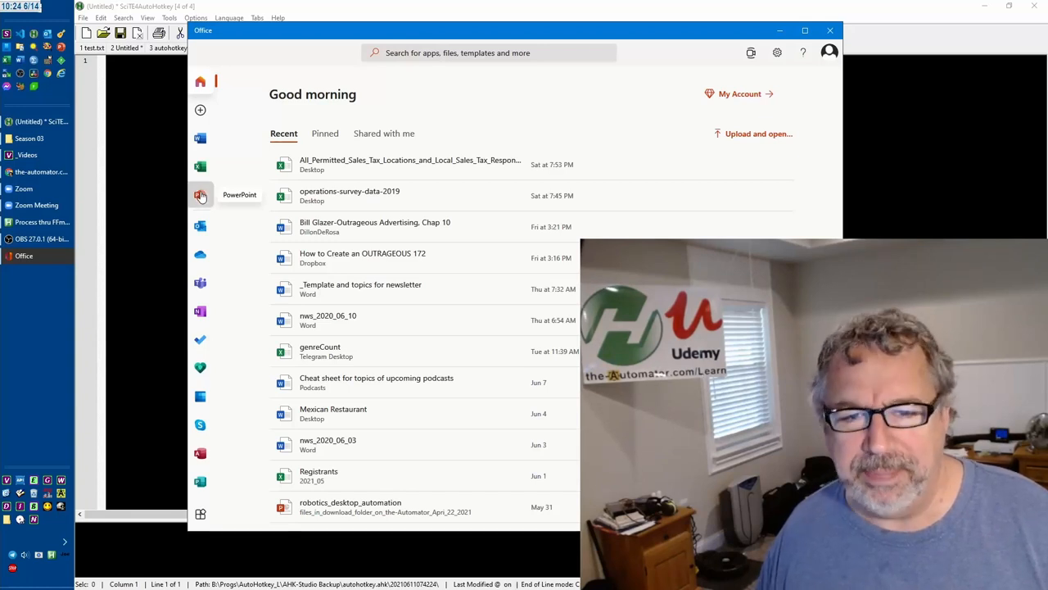
Switch the Office home to the PowerPoint start page from the left app rail
click(199, 195)
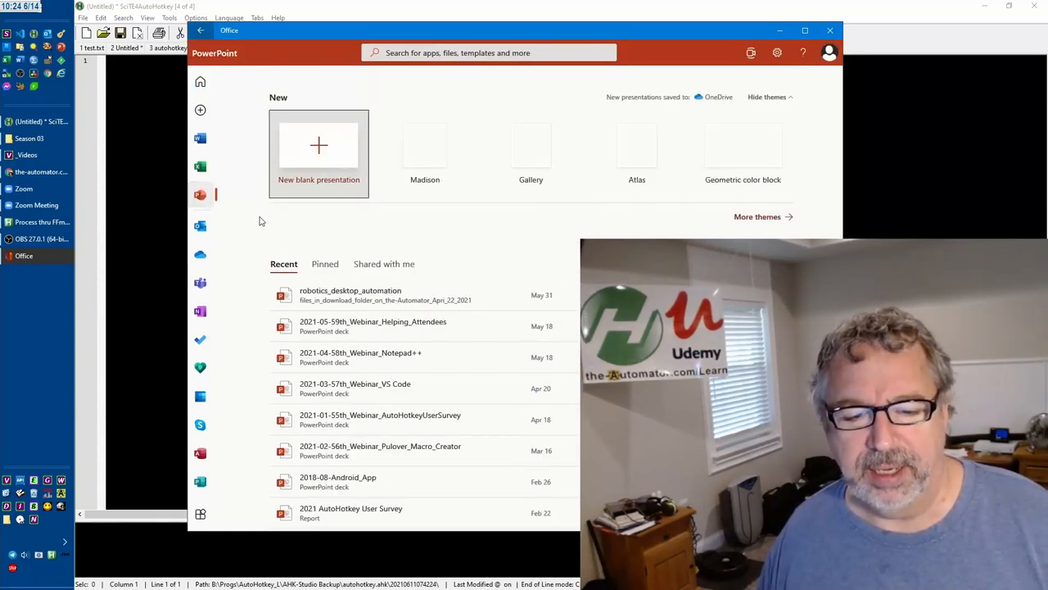